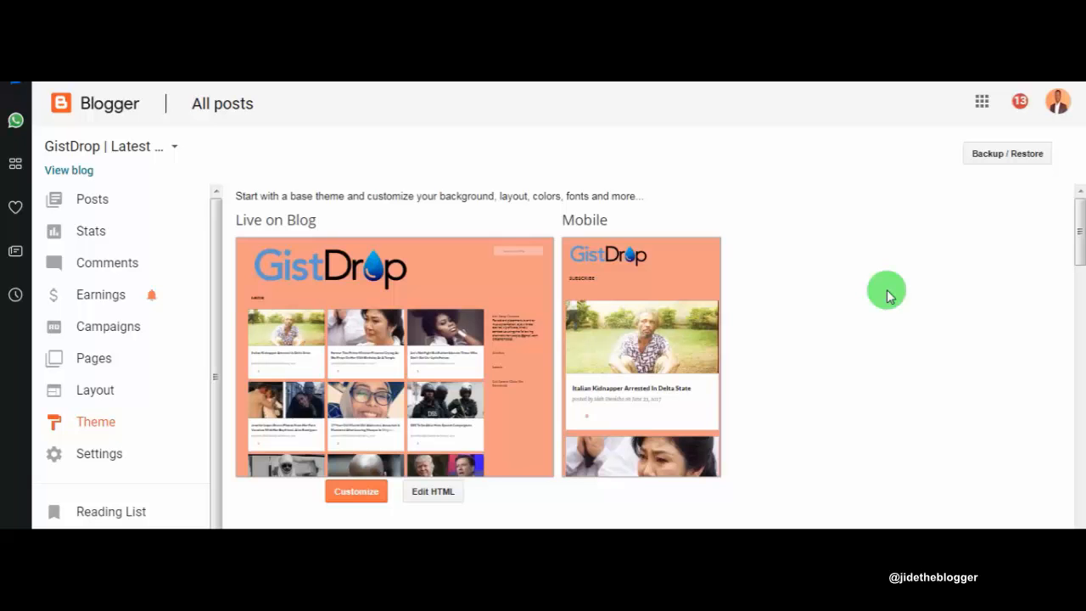
pyautogui.moveTo(445, 352)
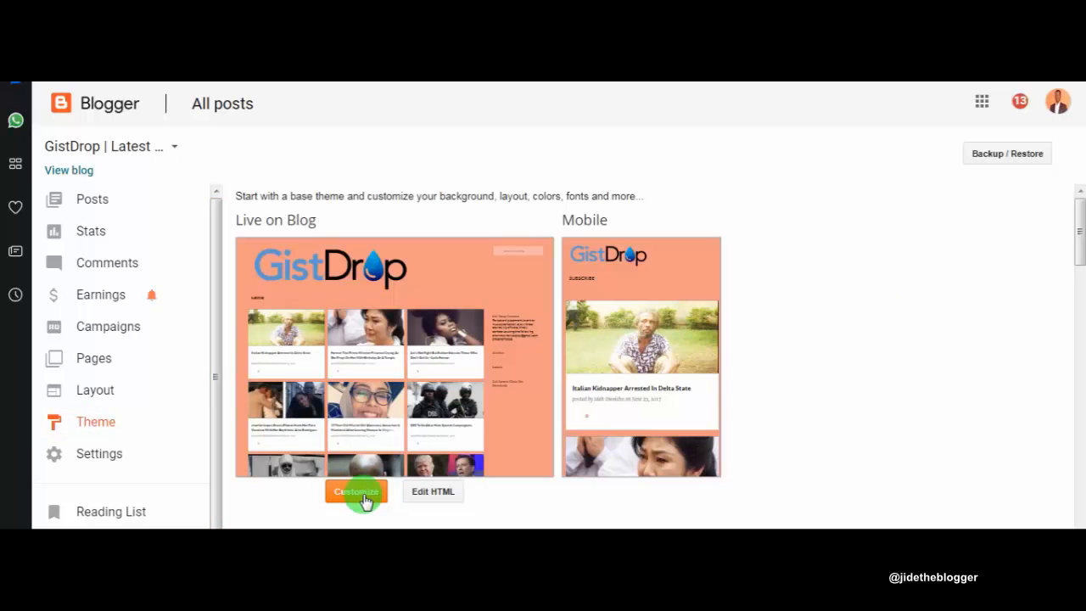
pyautogui.moveTo(380, 292)
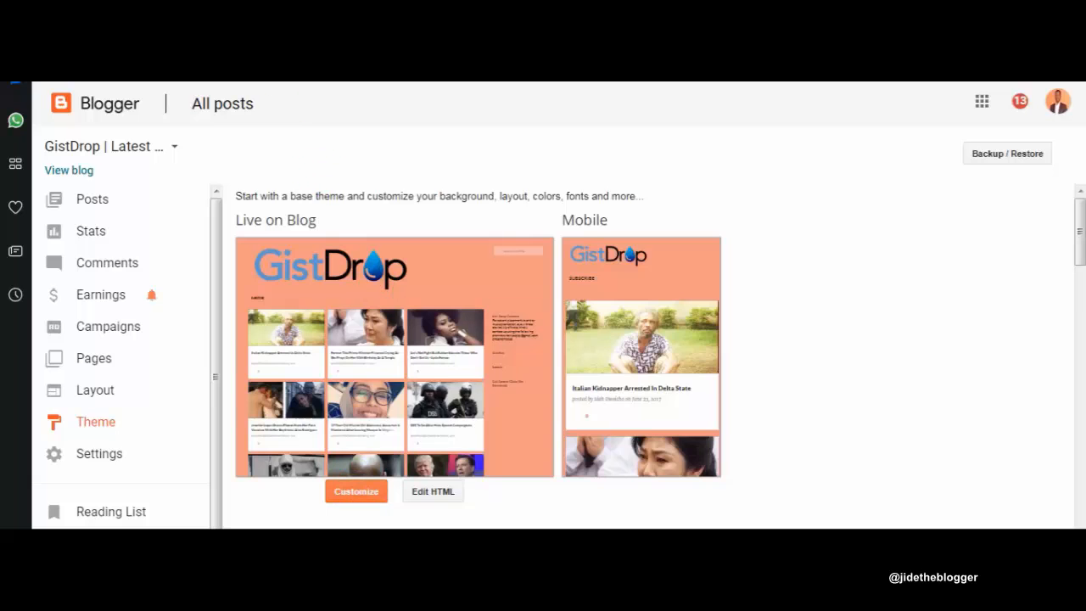
# Enter the Theme Designer for the GistDrop blog's live Emporio theme via Customize.
pyautogui.click(356, 492)
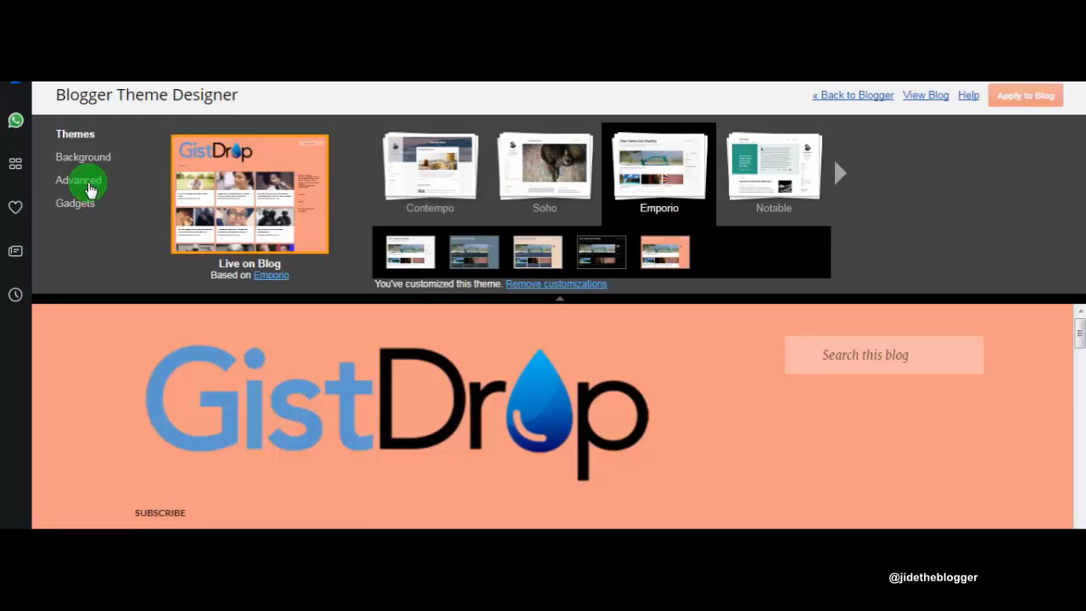
# Show the Advanced Widths settings, revealing sidebar 280 px and post width 385 px.
pyautogui.click(80, 180)
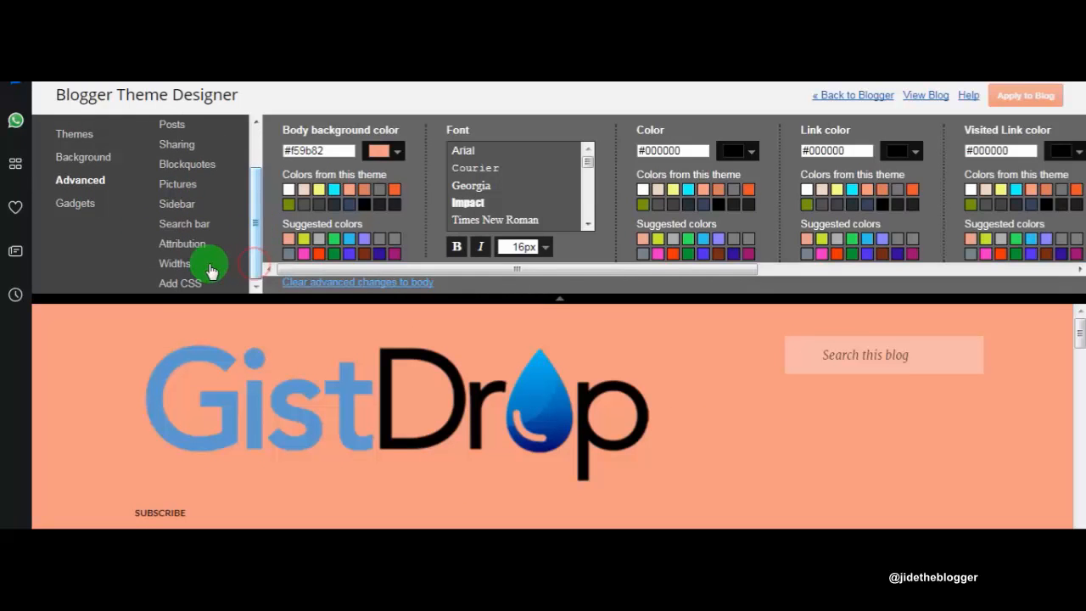
pyautogui.click(175, 263)
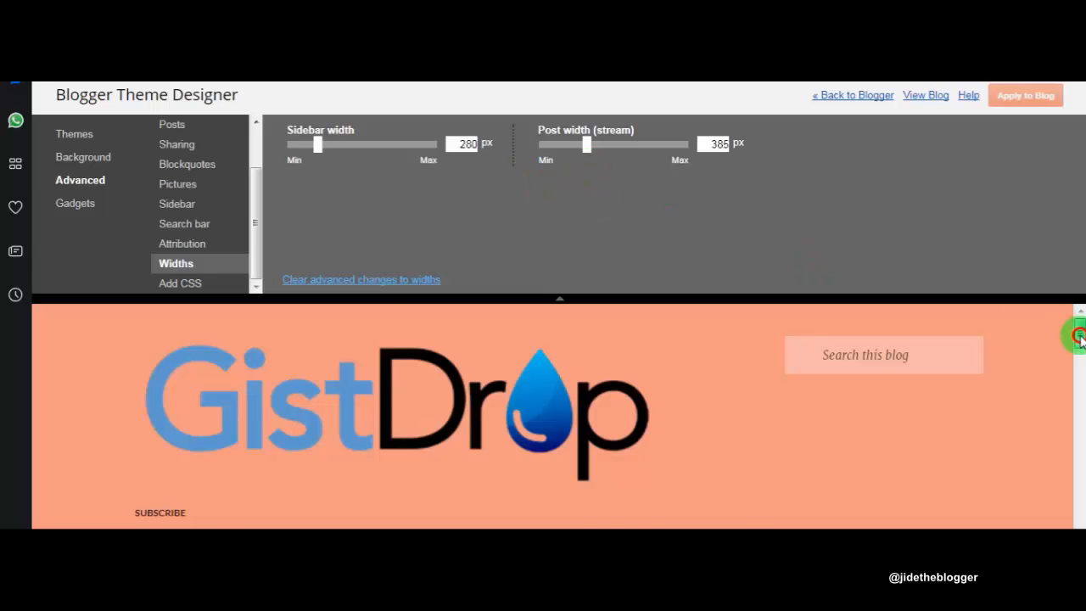
pyautogui.scroll(-3)
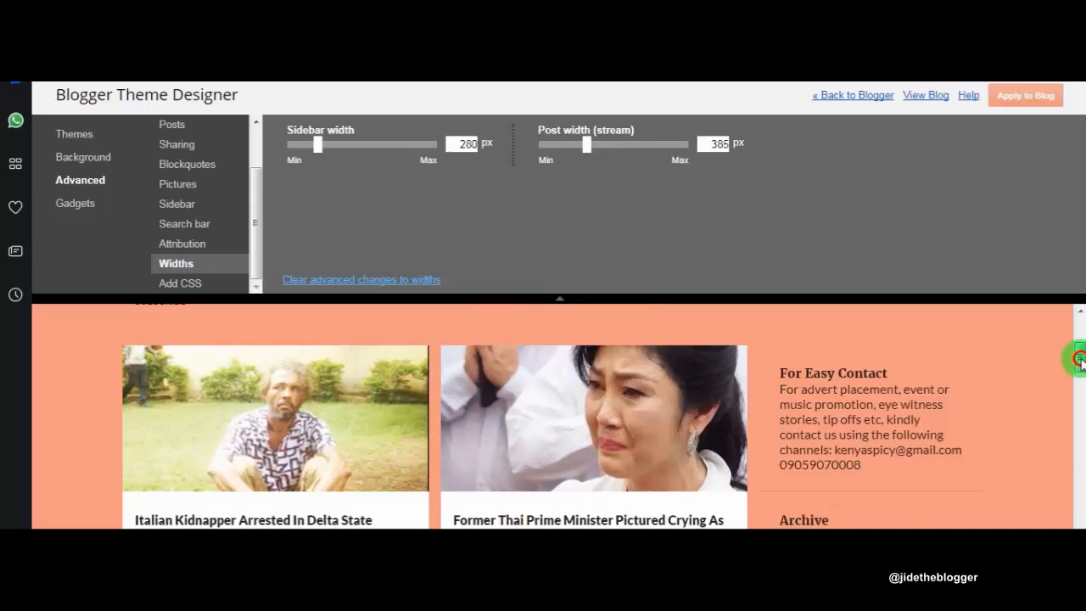
pyautogui.moveTo(876, 420)
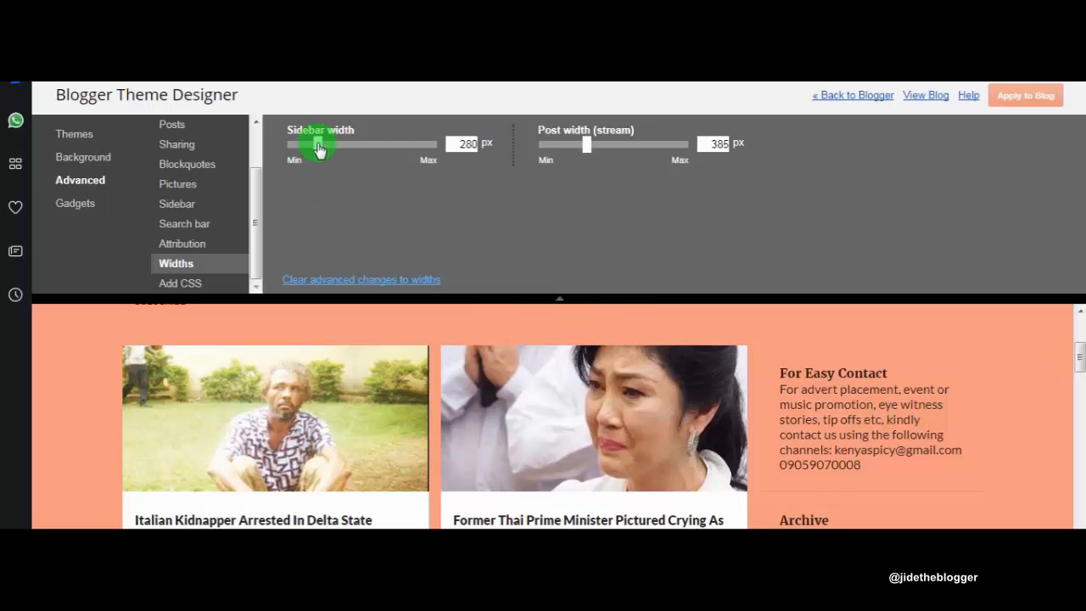
# Slide the Sidebar width from 280 px through 392, 368, 334 and 319 px to settle at 320 px.
pyautogui.moveTo(321, 144); pyautogui.dragTo(330, 144)
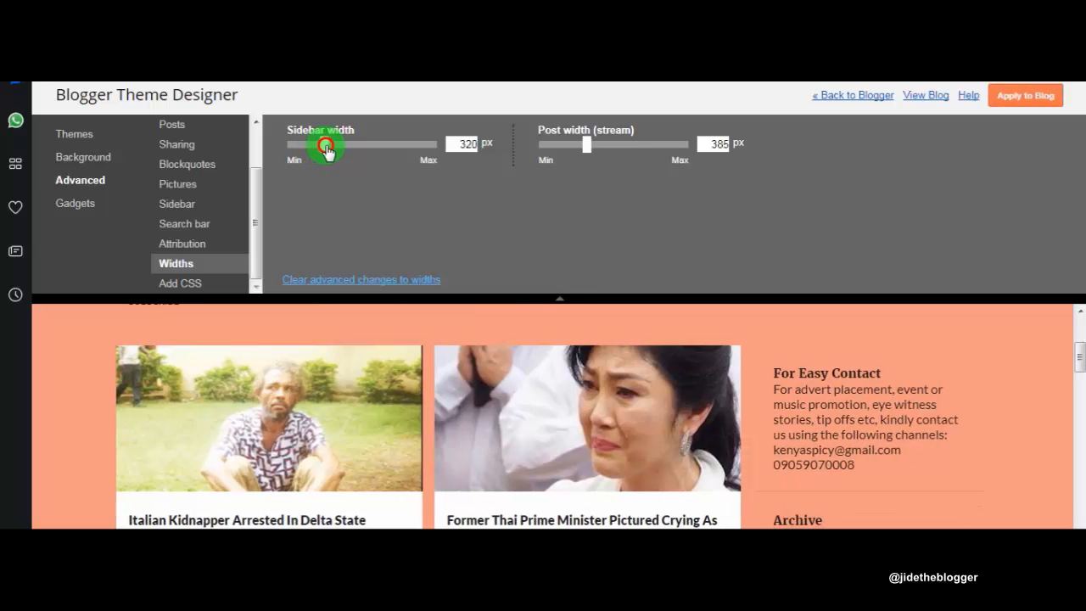
pyautogui.moveTo(326, 144); pyautogui.dragTo(338, 144)
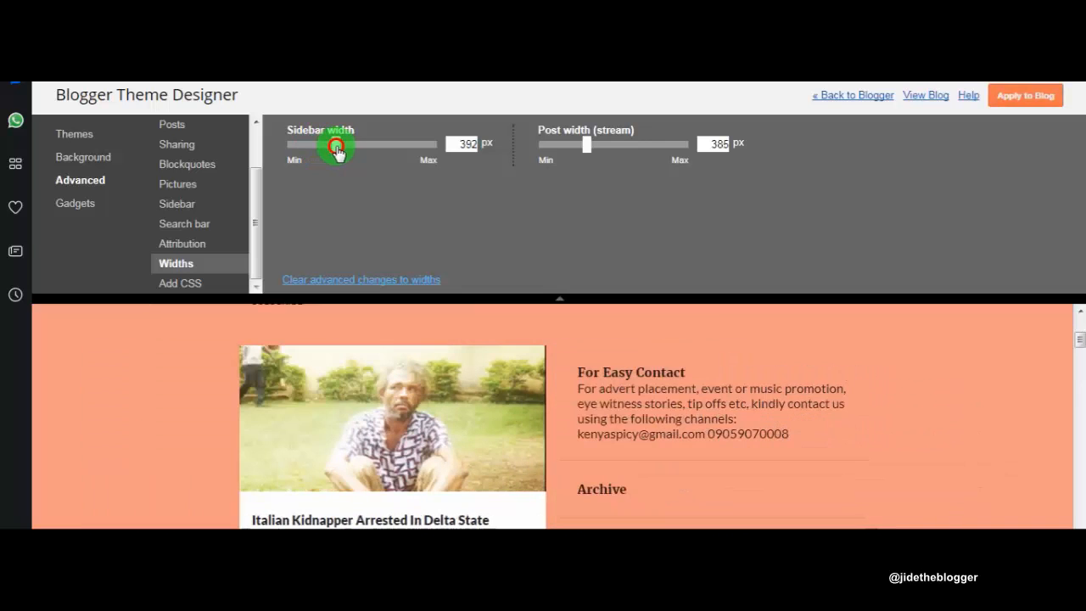
pyautogui.moveTo(343, 146); pyautogui.dragTo(330, 146)
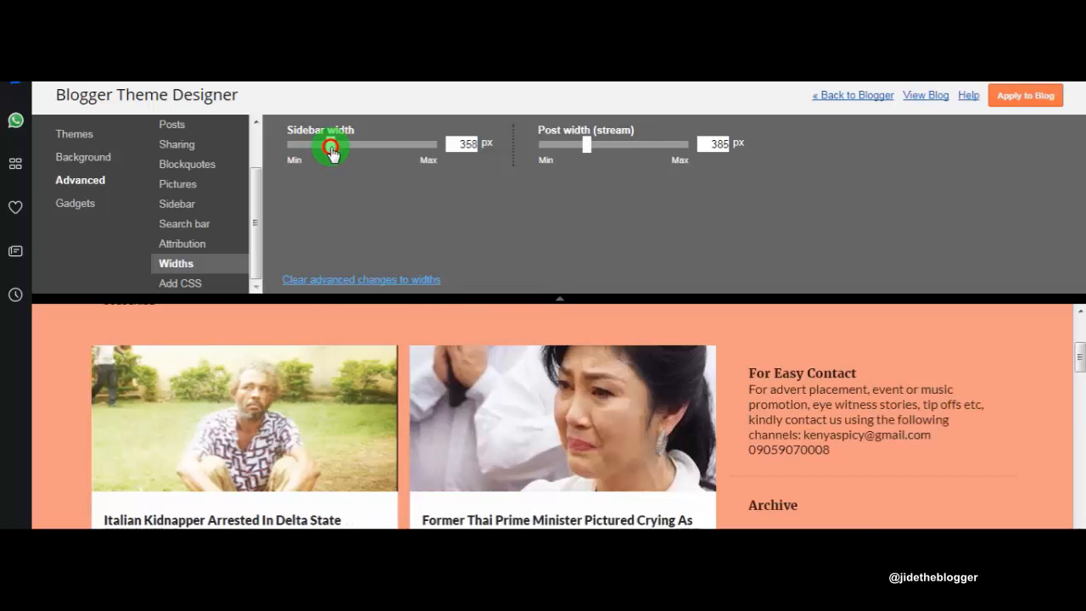
pyautogui.moveTo(336, 145); pyautogui.dragTo(326, 144)
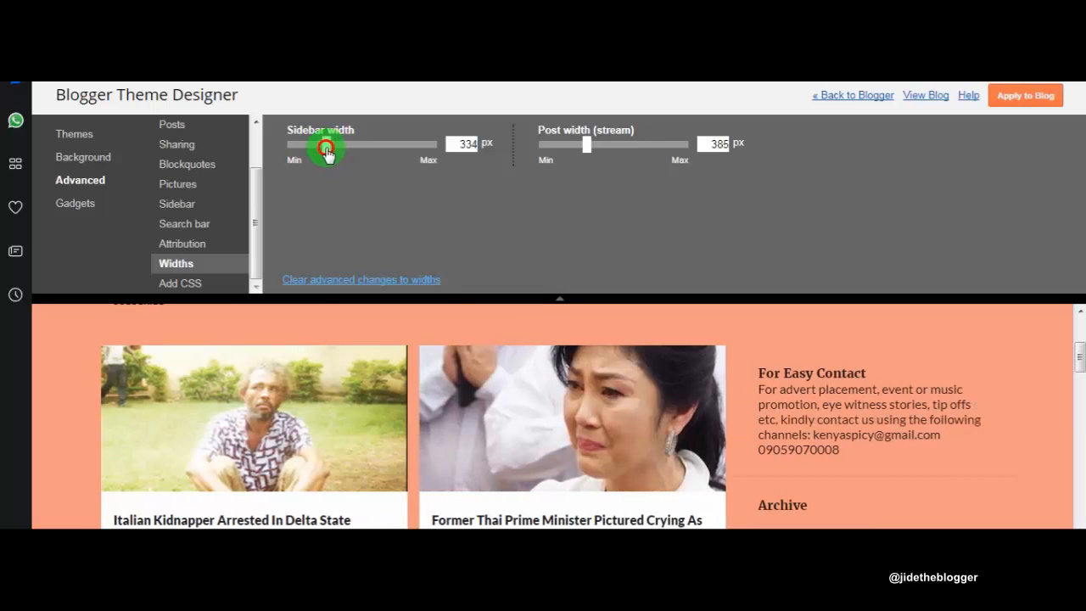
pyautogui.moveTo(329, 144); pyautogui.dragTo(326, 144)
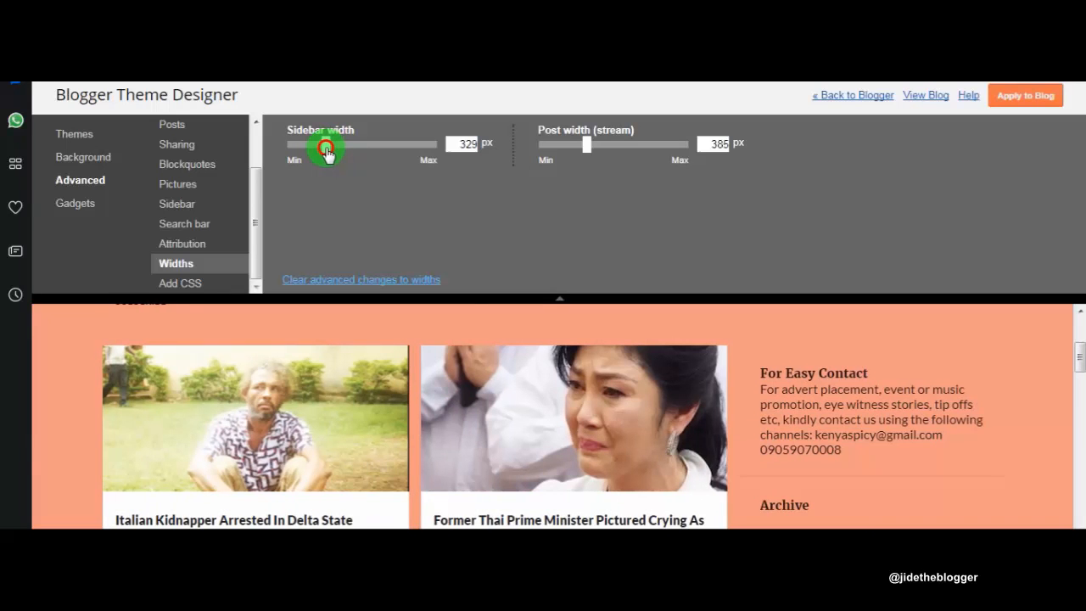
pyautogui.moveTo(329, 144); pyautogui.dragTo(323, 145)
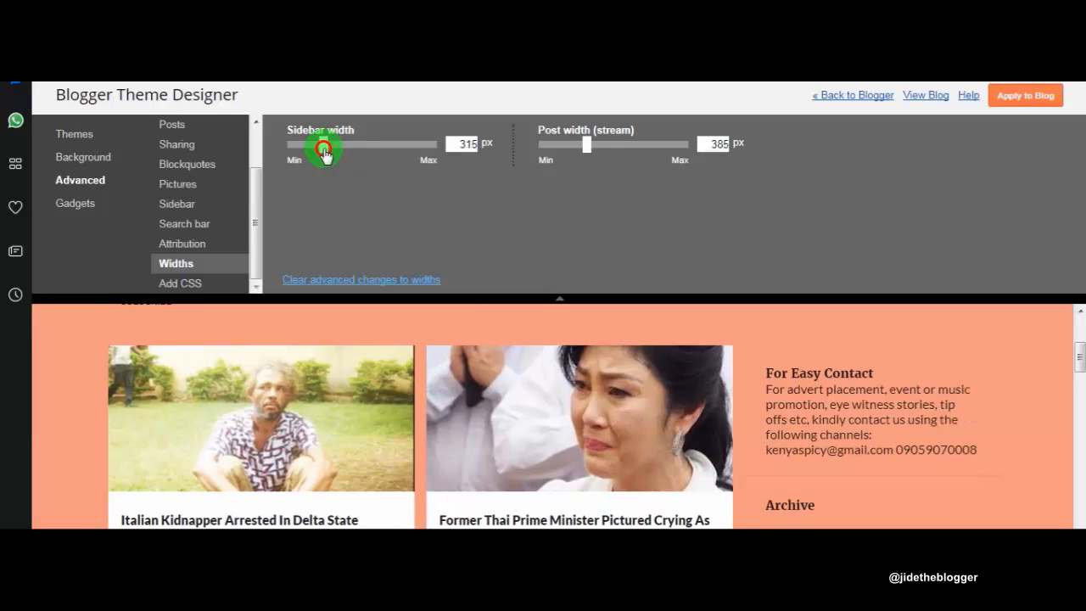
pyautogui.moveTo(323, 144); pyautogui.dragTo(329, 145)
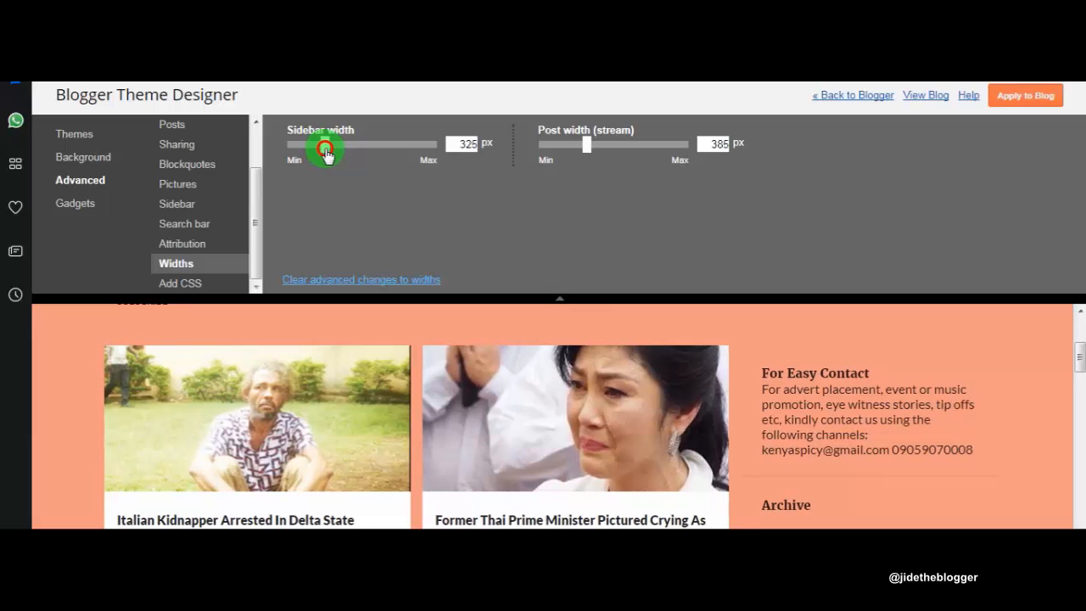
pyautogui.moveTo(326, 144); pyautogui.dragTo(325, 144)
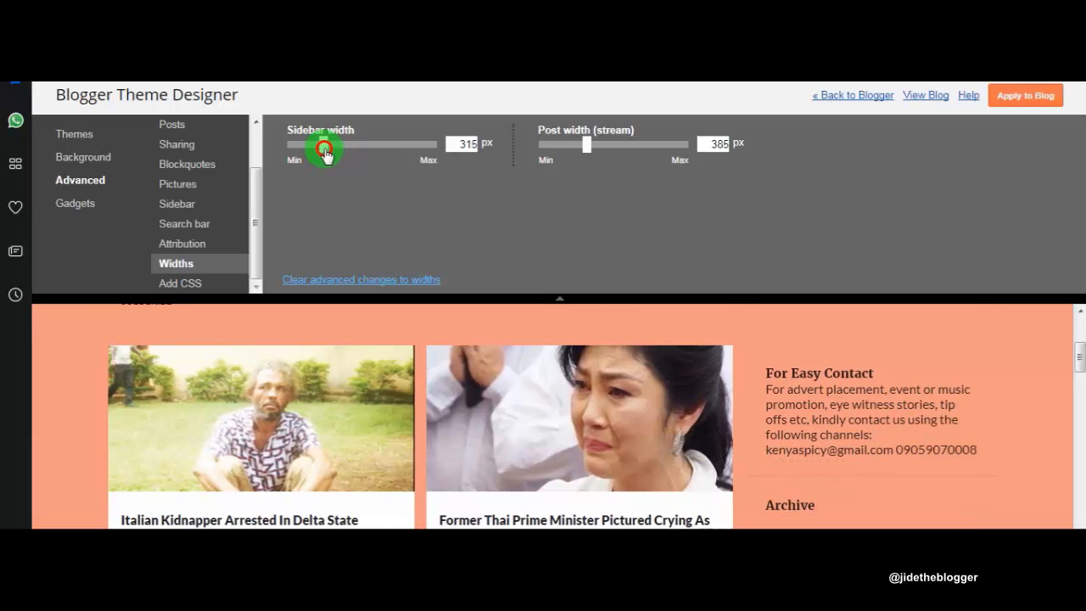
pyautogui.moveTo(325, 144); pyautogui.dragTo(336, 144)
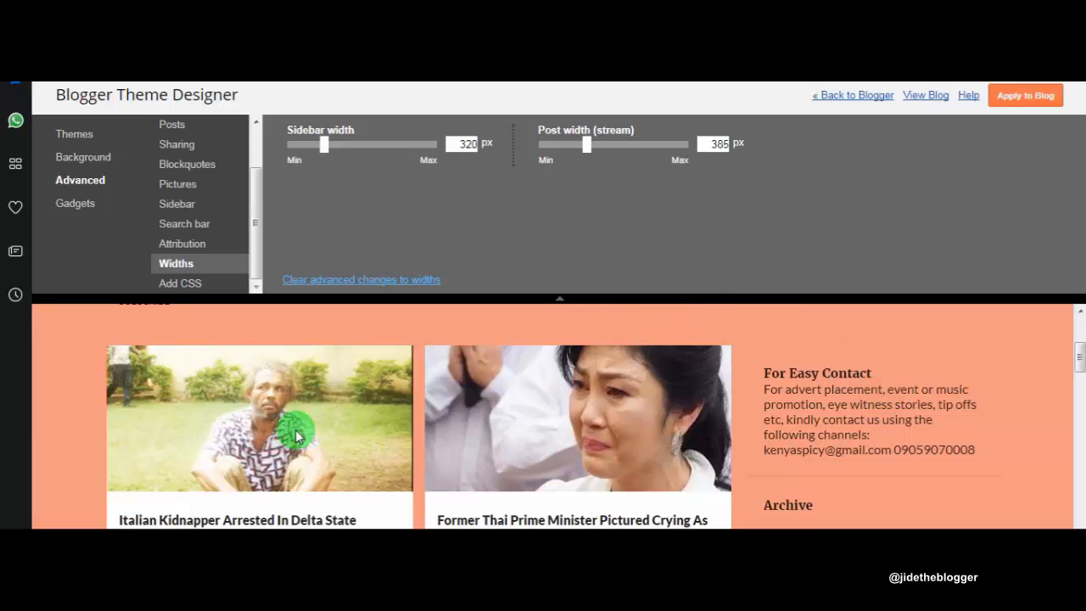
pyautogui.moveTo(280, 416)
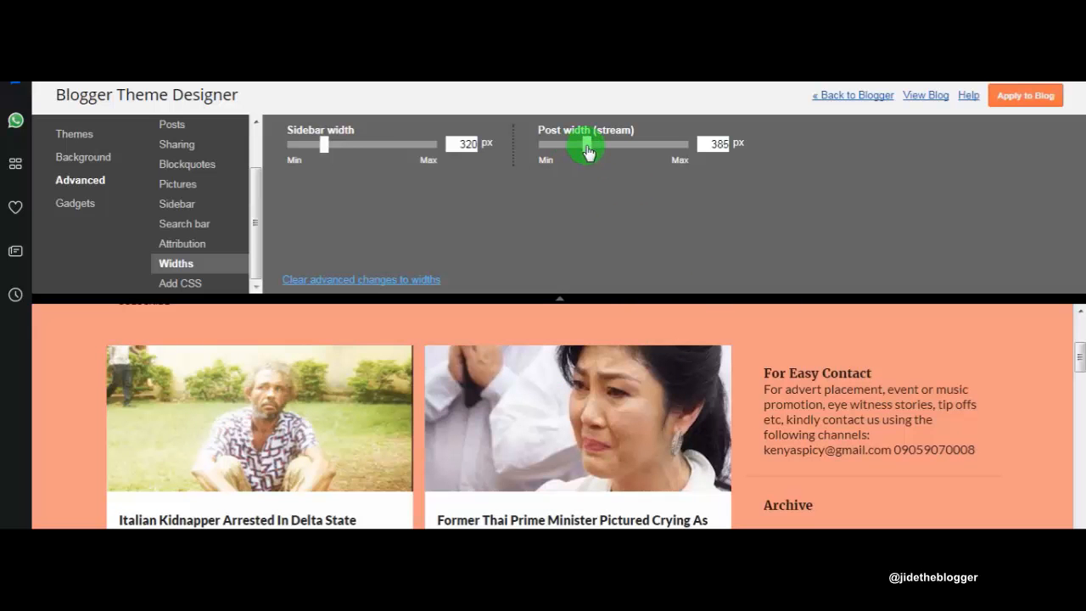
# Slide the Post stream width through 425, 396, 382 and 392 px to settle near 387 px.
pyautogui.moveTo(586, 144); pyautogui.dragTo(594, 144)
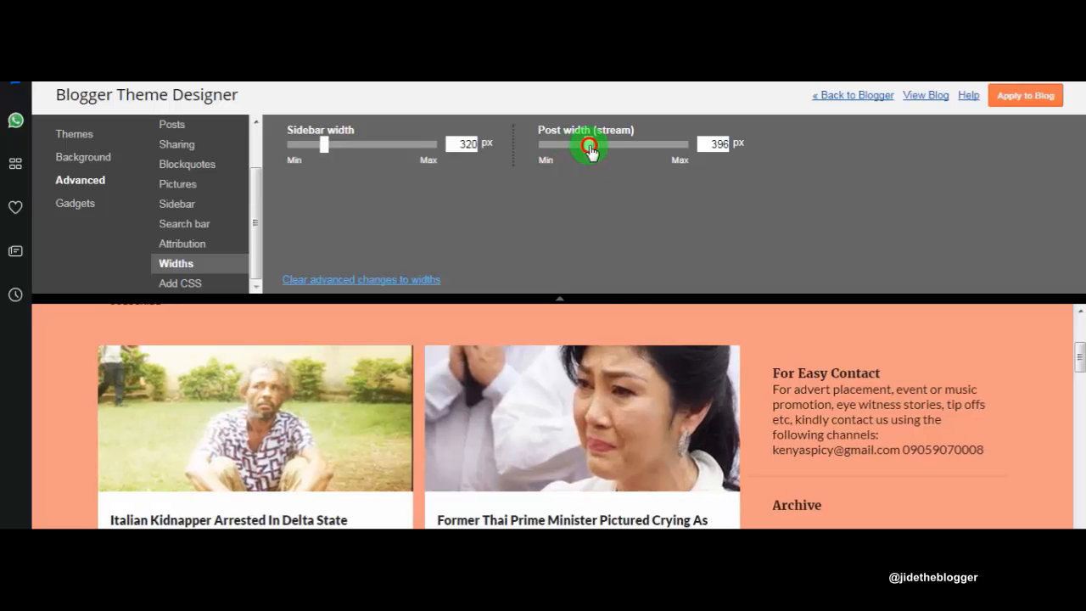
pyautogui.moveTo(587, 144); pyautogui.dragTo(597, 144)
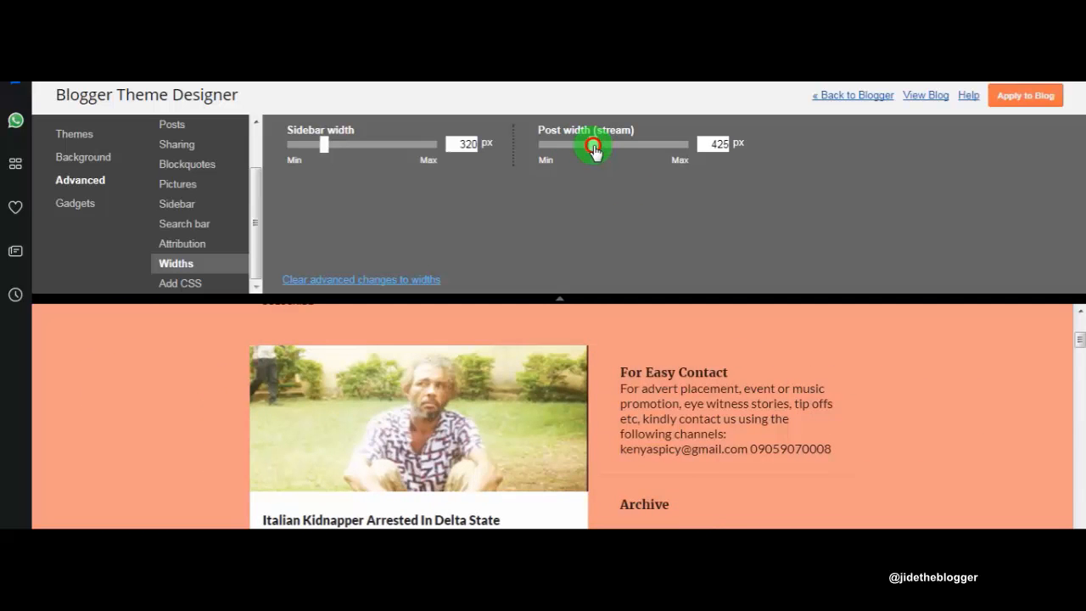
pyautogui.moveTo(595, 144); pyautogui.dragTo(593, 145)
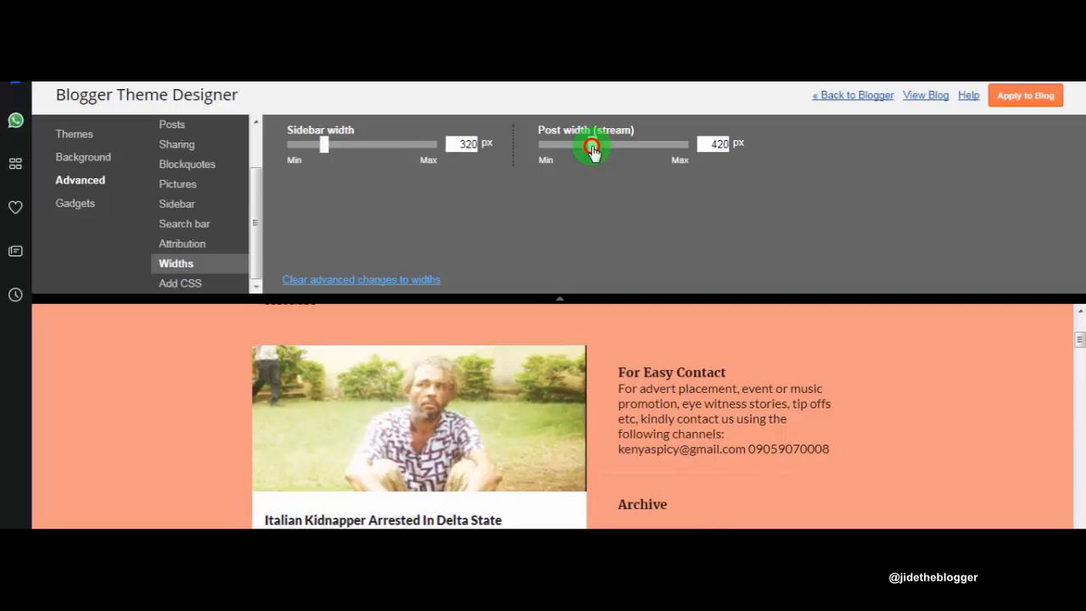
pyautogui.moveTo(594, 144); pyautogui.dragTo(587, 144)
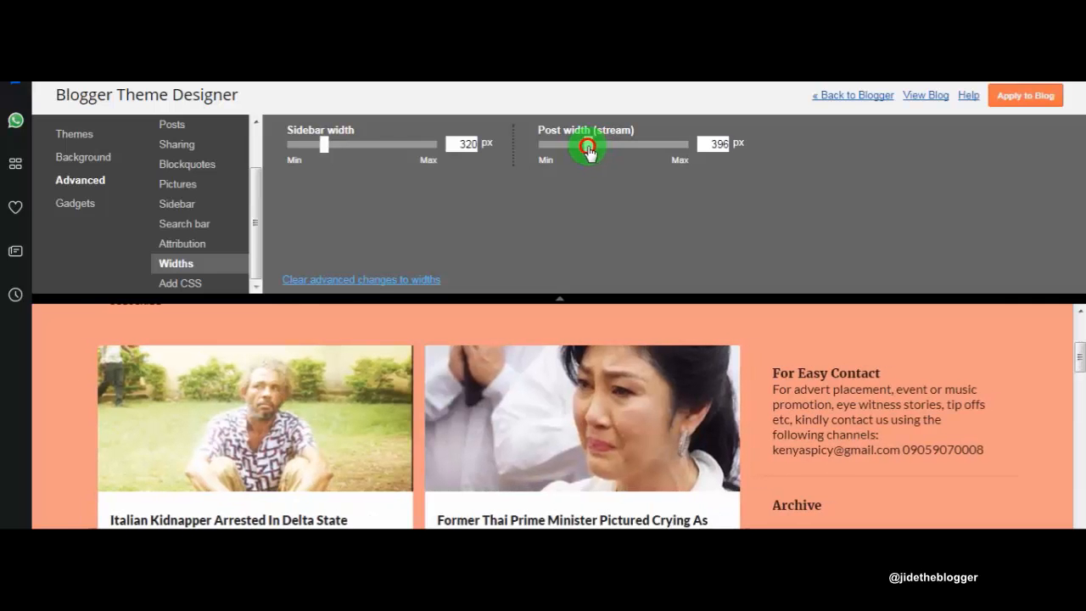
pyautogui.moveTo(591, 144); pyautogui.dragTo(586, 144)
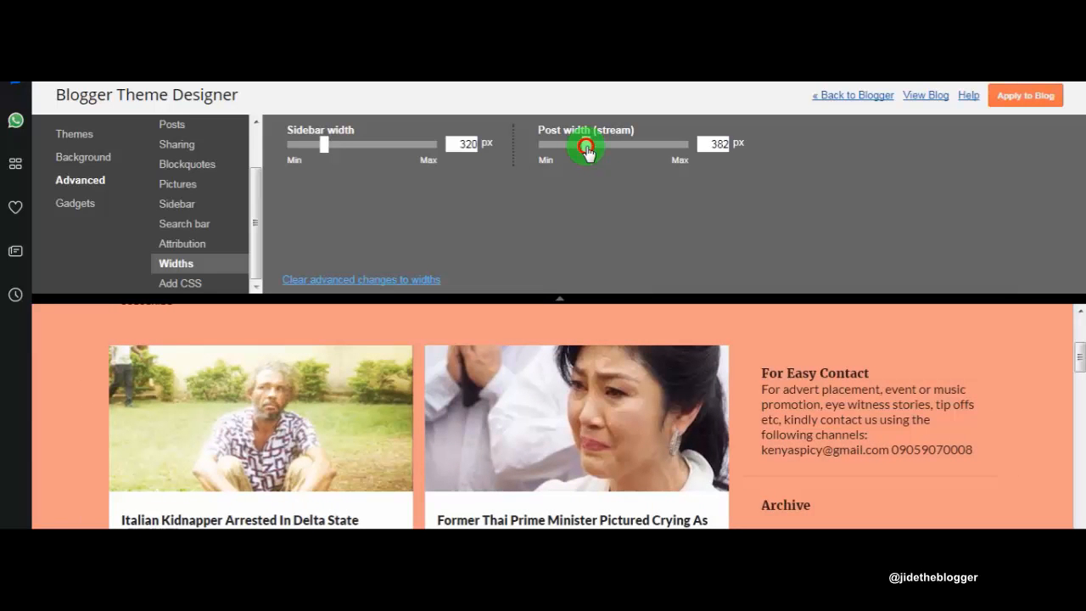
pyautogui.moveTo(586, 144); pyautogui.dragTo(591, 144)
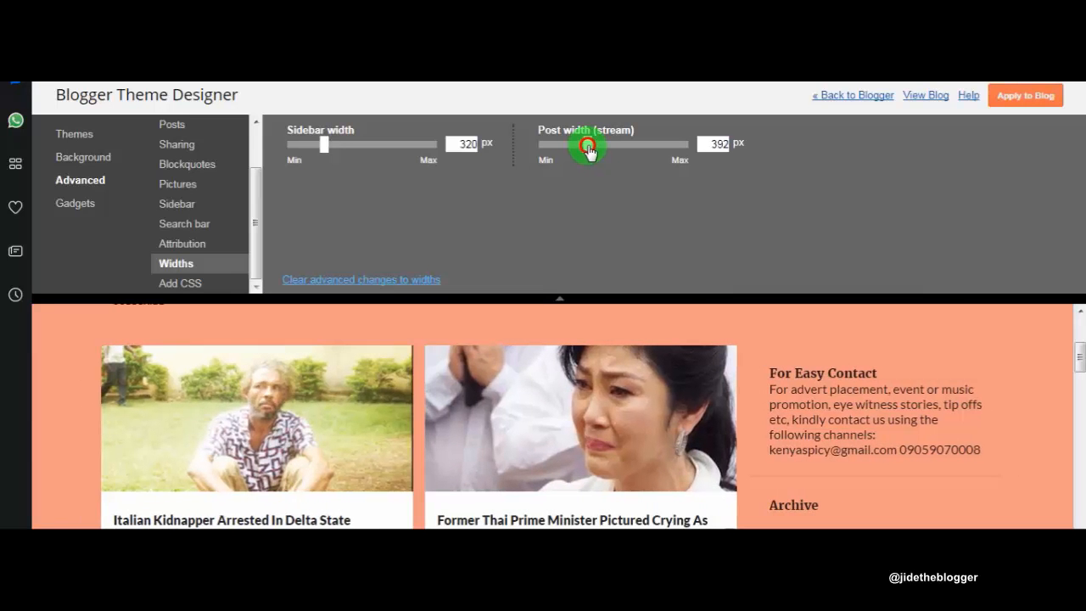
pyautogui.moveTo(591, 144); pyautogui.dragTo(580, 145)
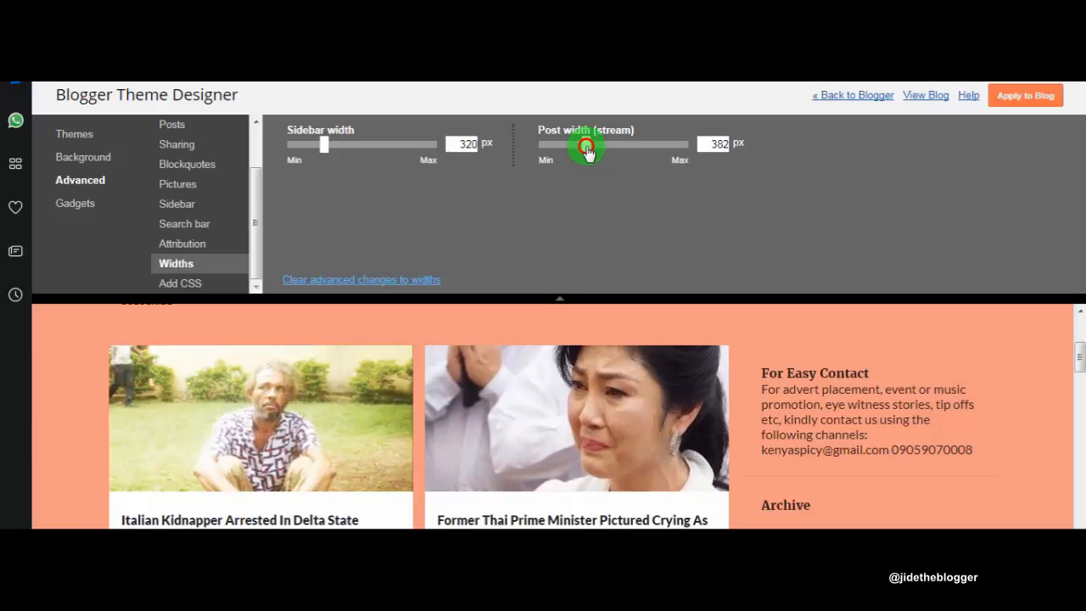
pyautogui.moveTo(586, 144); pyautogui.dragTo(591, 144)
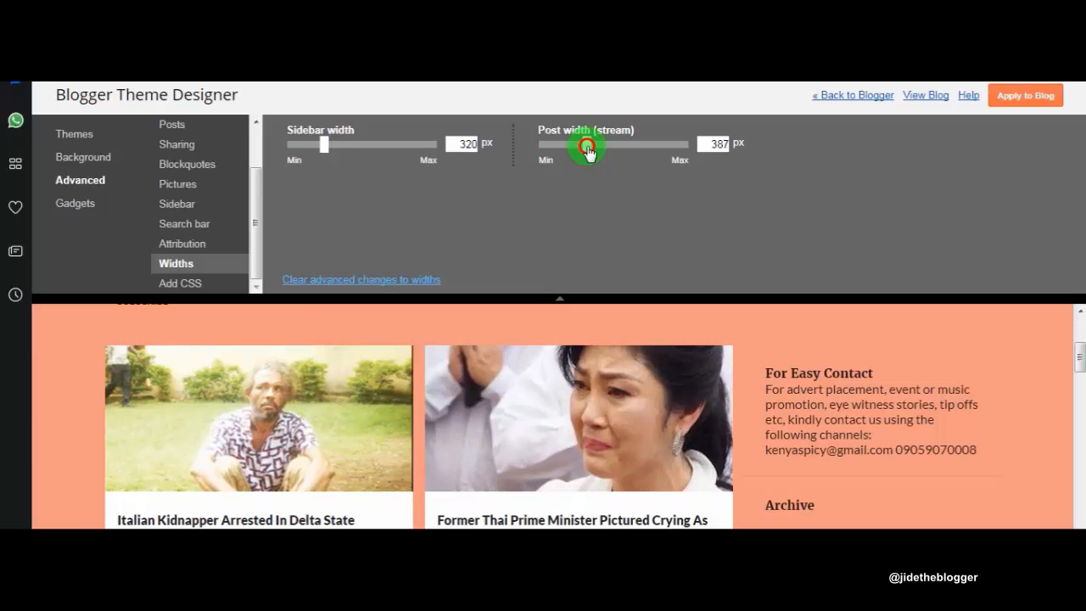